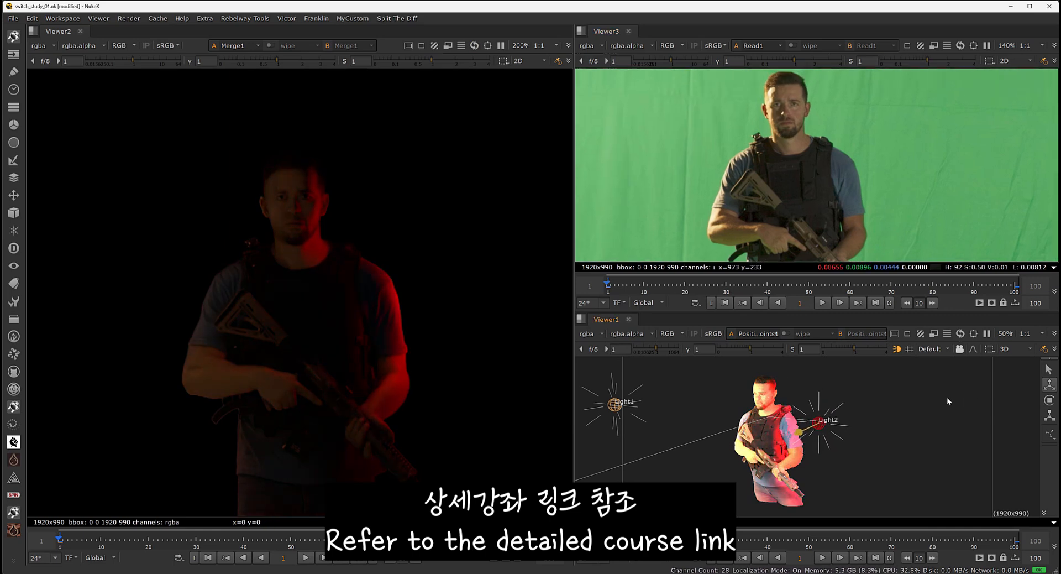
View the keyed soldier plate in NukeX and show the clips folder with agent and agent_keyer.
left_click(827, 423)
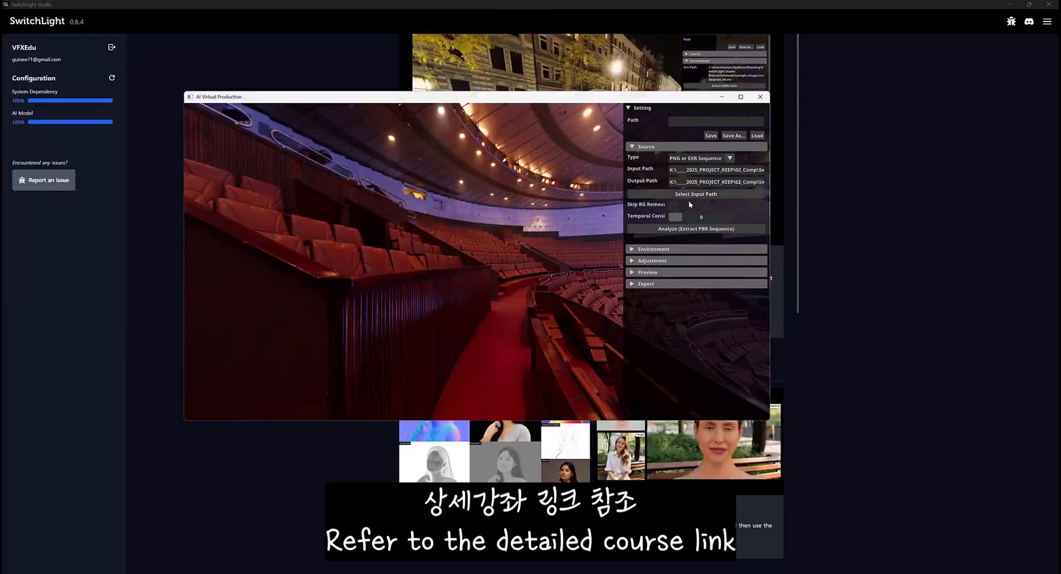
left_click(696, 227)
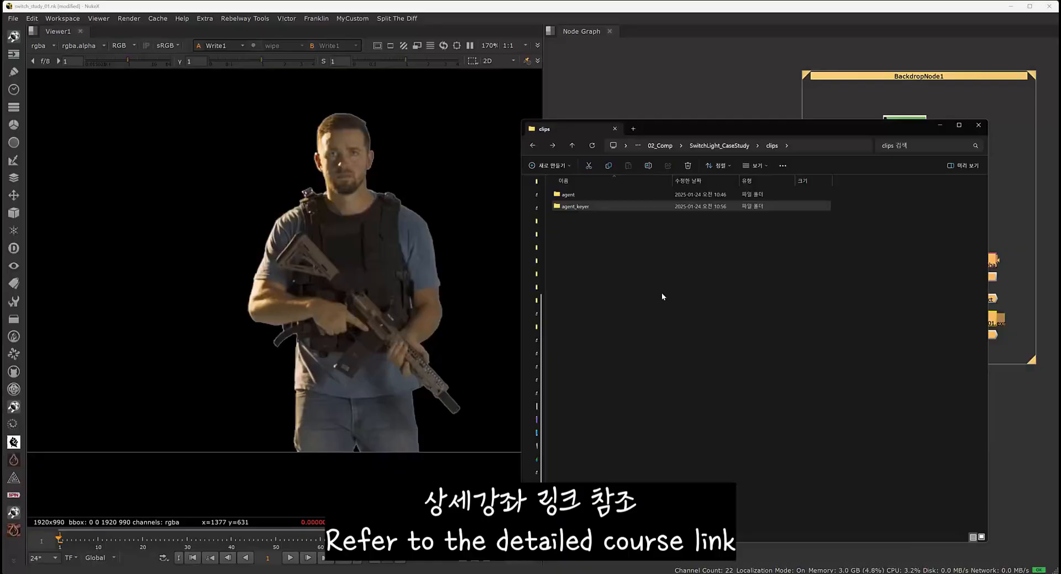
View the soldier's passes as a 3D point cloud and bring up Grade1 settings on the depth pass.
left_click(614, 128)
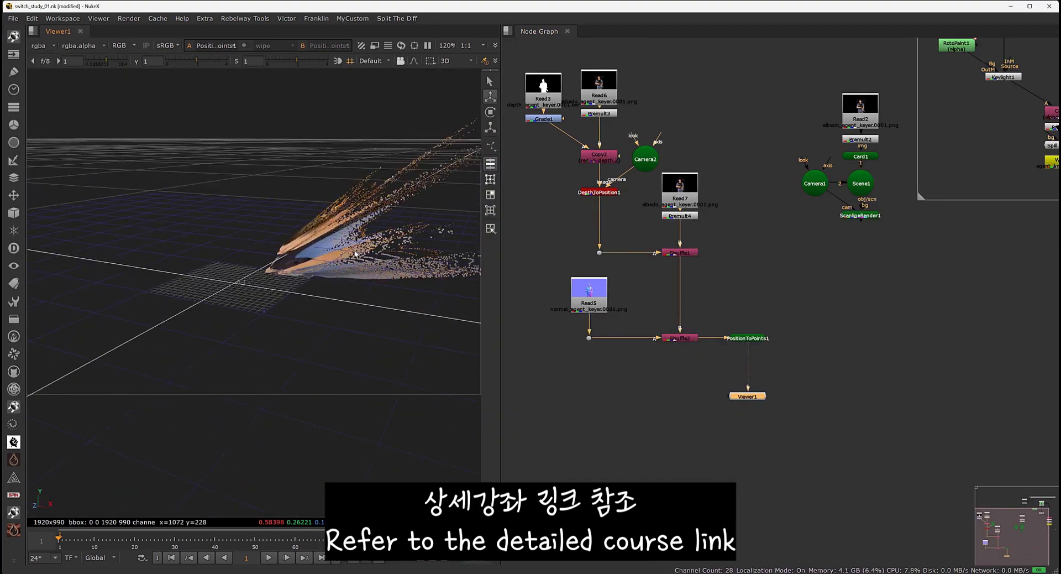
double_click(544, 118)
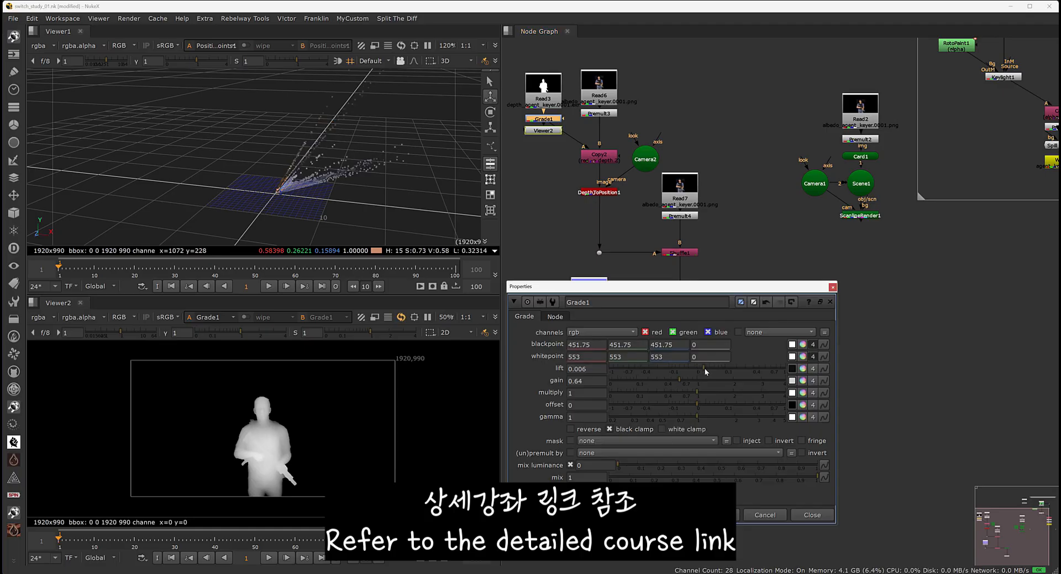